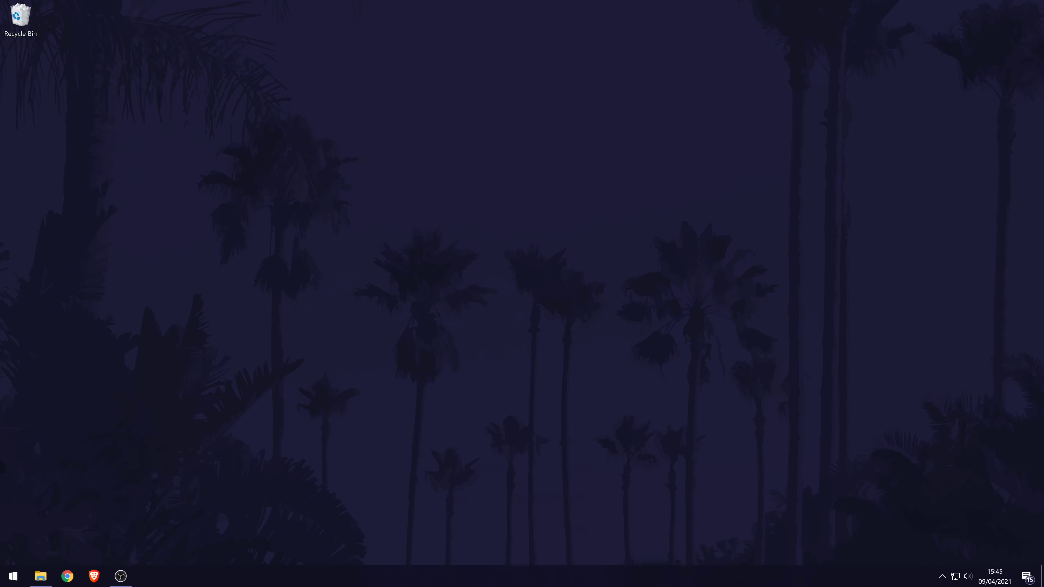
mouse_move(137, 550)
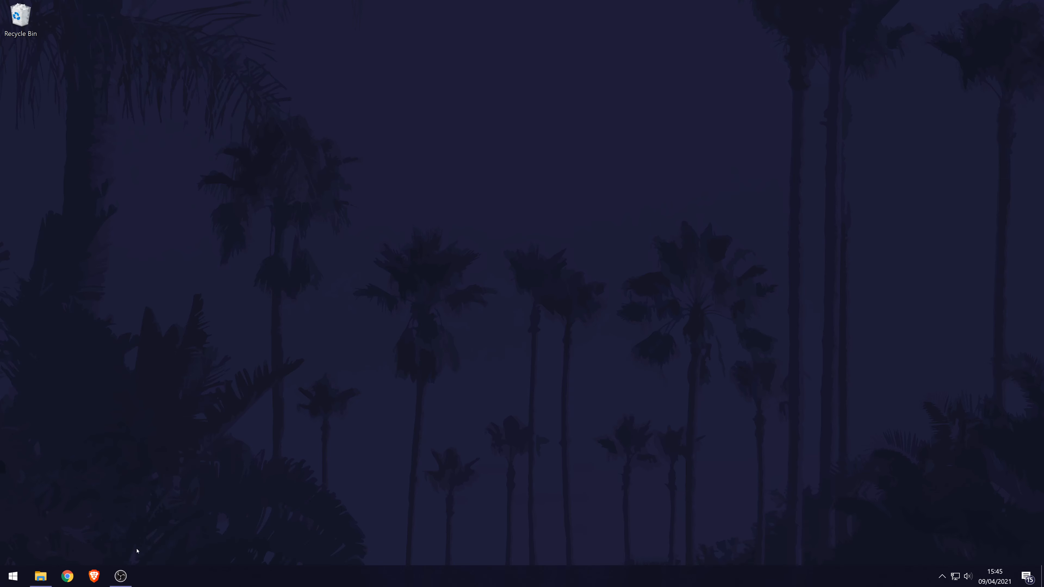
- Preview the OBS Overlay Test image from the Image Overlay folder in Photos
left_click(40, 576)
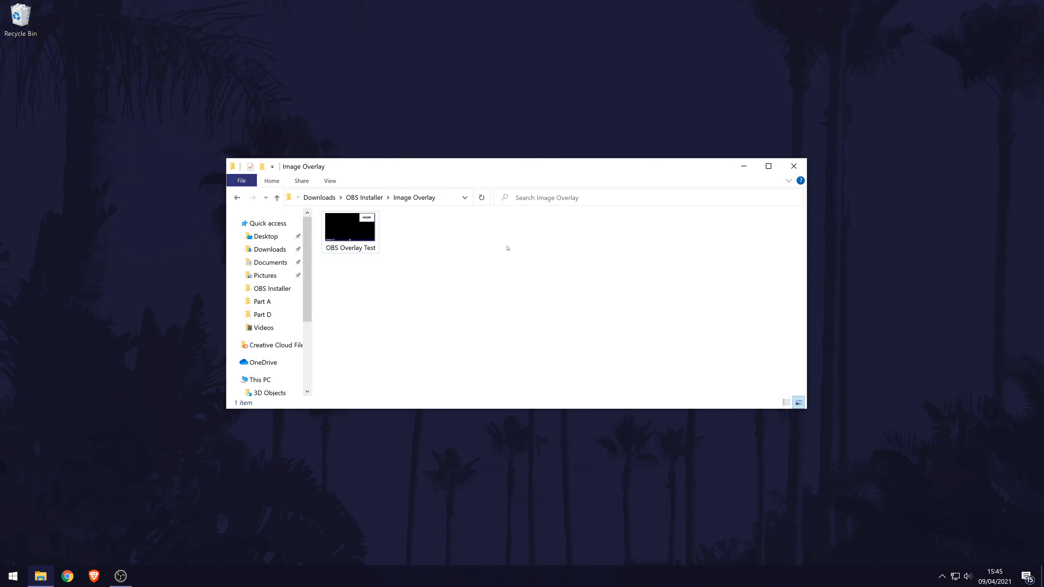
double_click(349, 228)
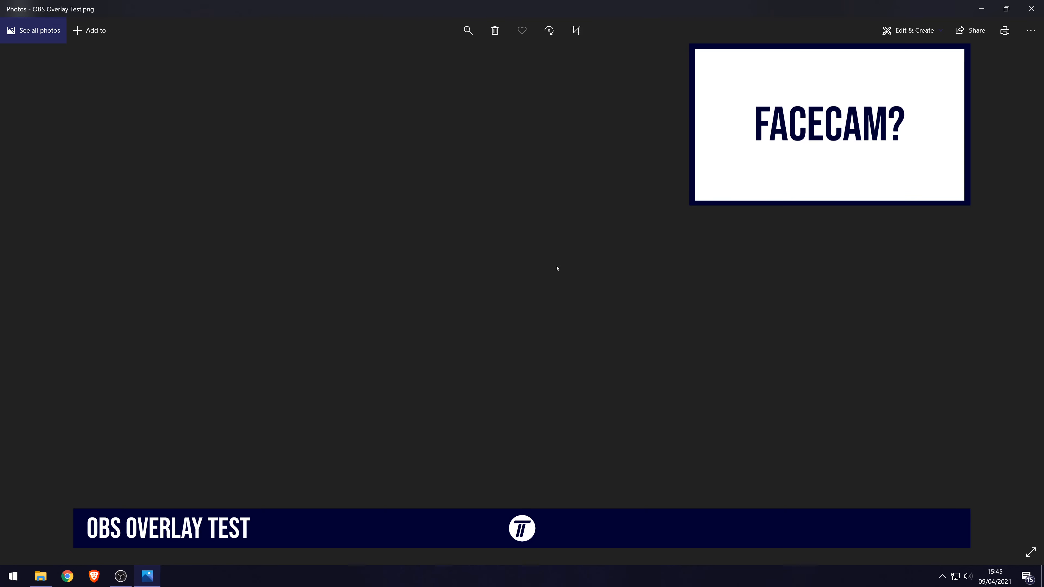
mouse_move(489, 359)
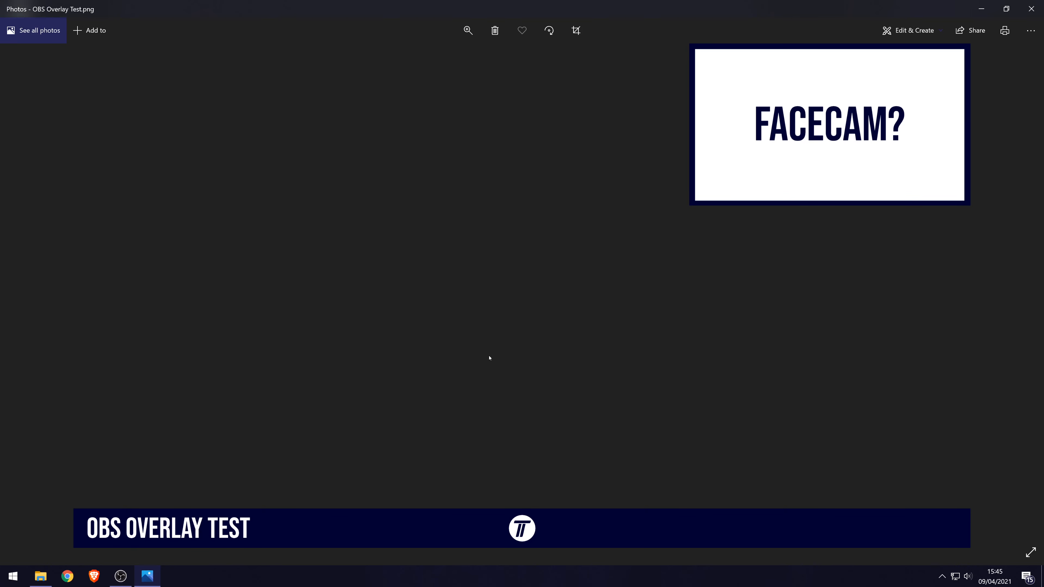
mouse_move(865, 166)
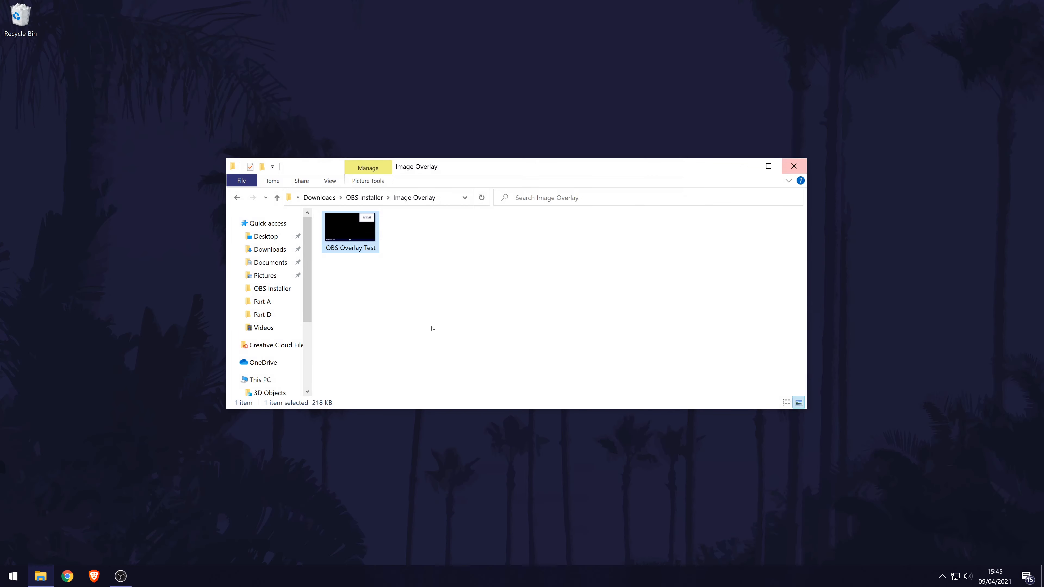
right_click(350, 222)
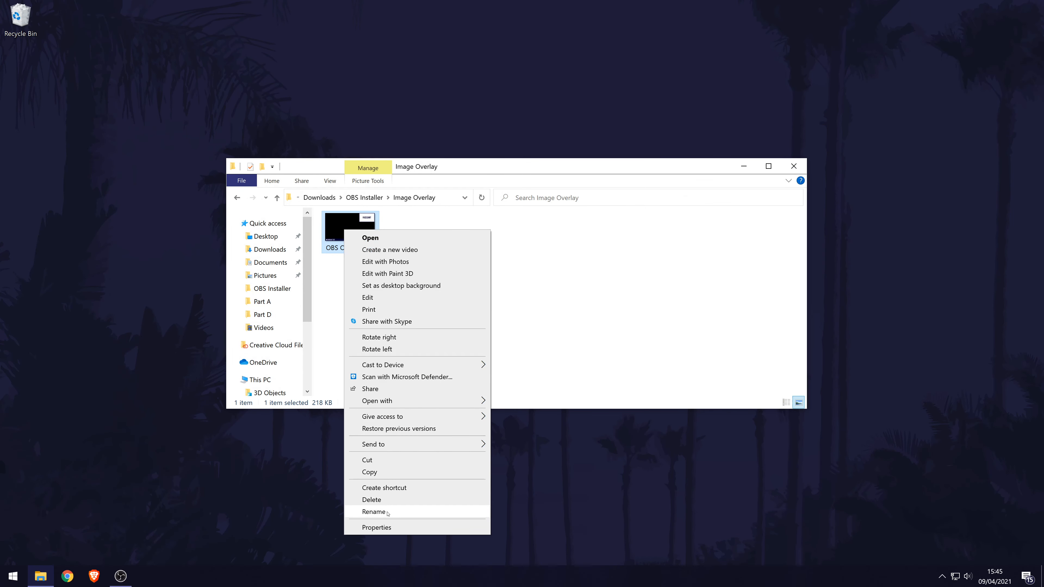
left_click(376, 527)
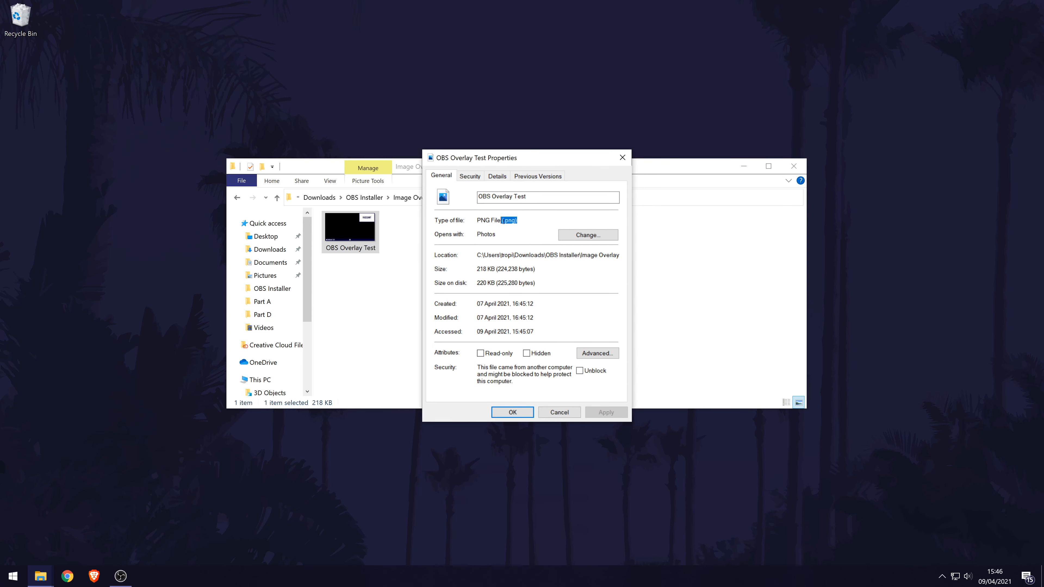
mouse_move(531, 217)
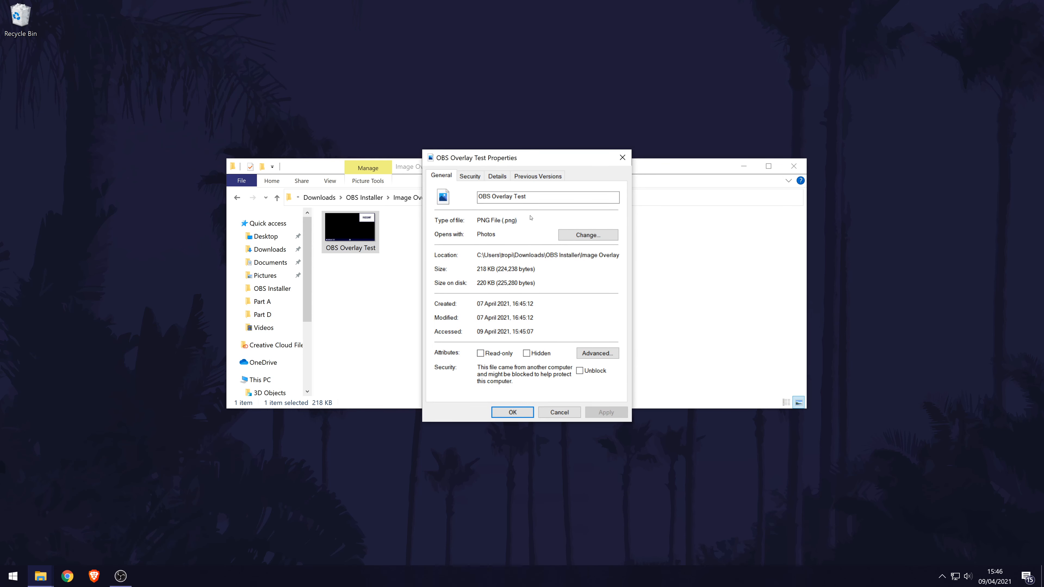
left_click(496, 175)
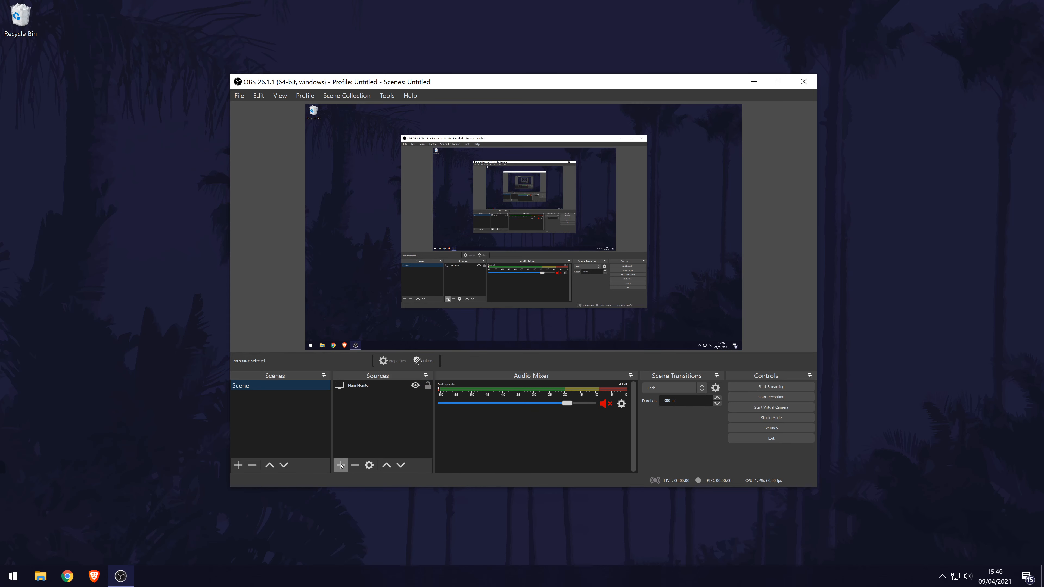
- Add a new Image source, keeping the default name Image after discarding 'Image Overlay'
left_click(339, 465)
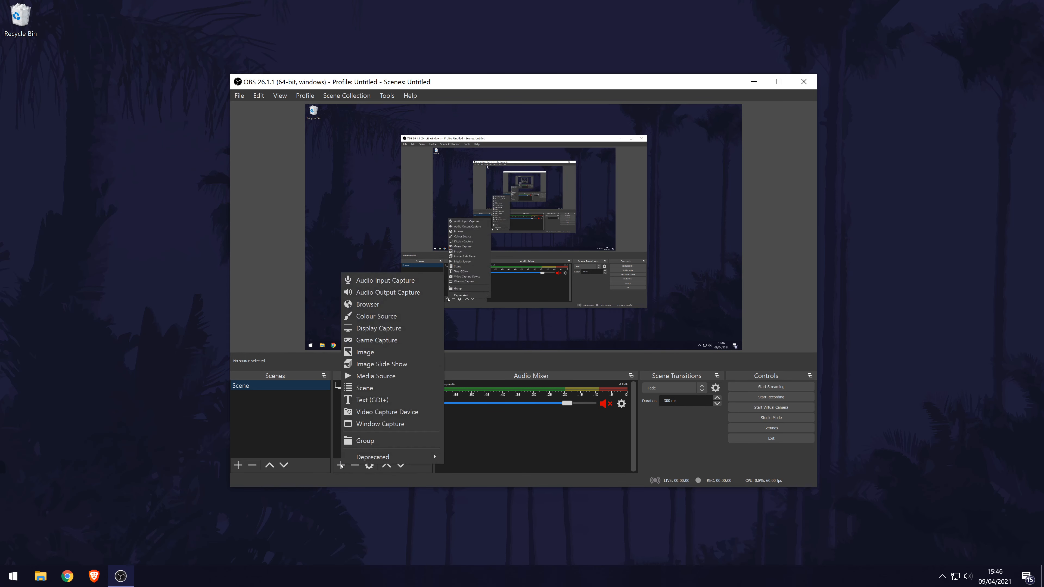
mouse_move(373, 457)
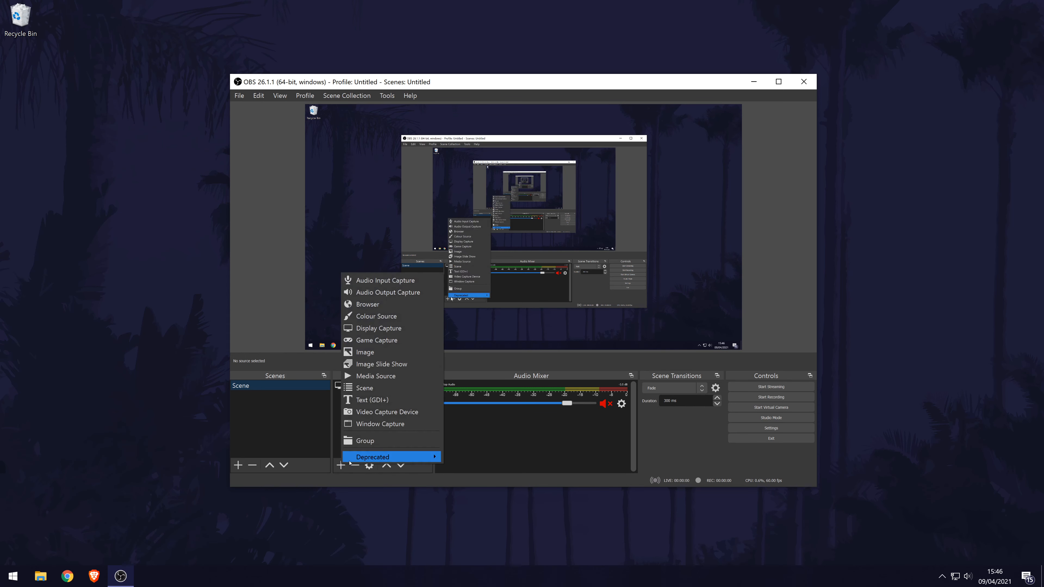
left_click(378, 327)
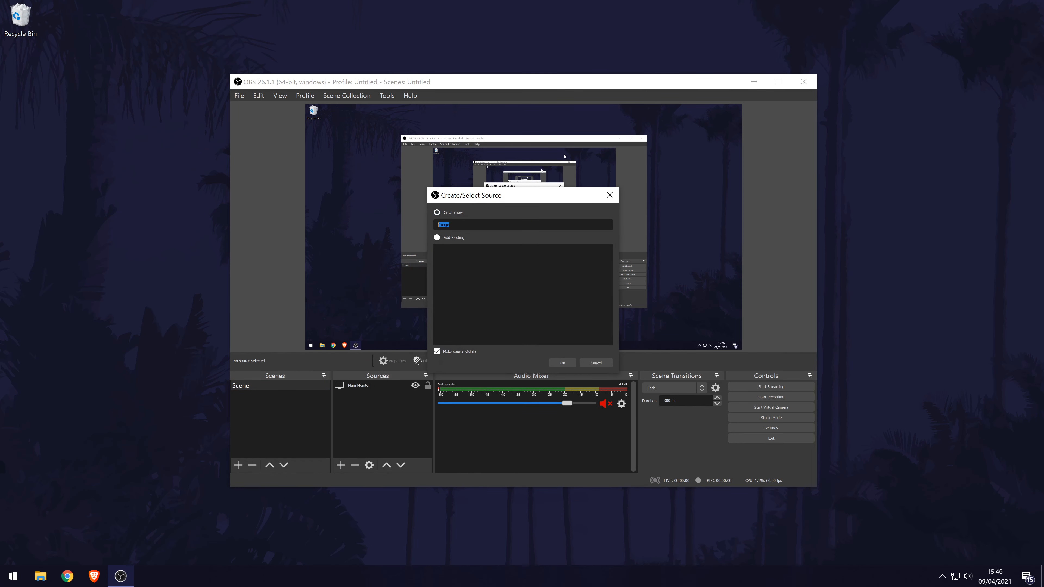
type("Image Overlay")
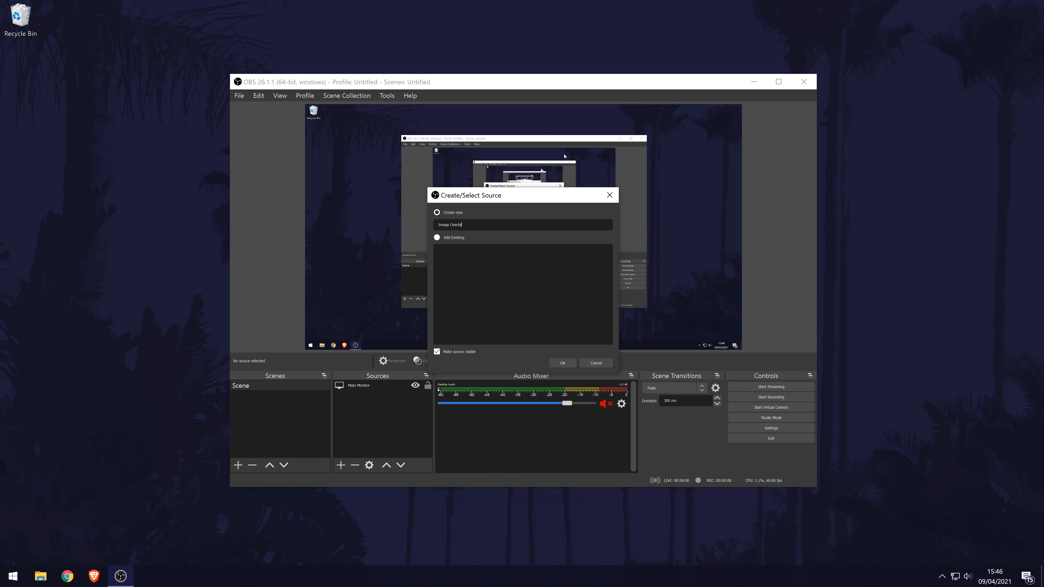
key("Backspace")
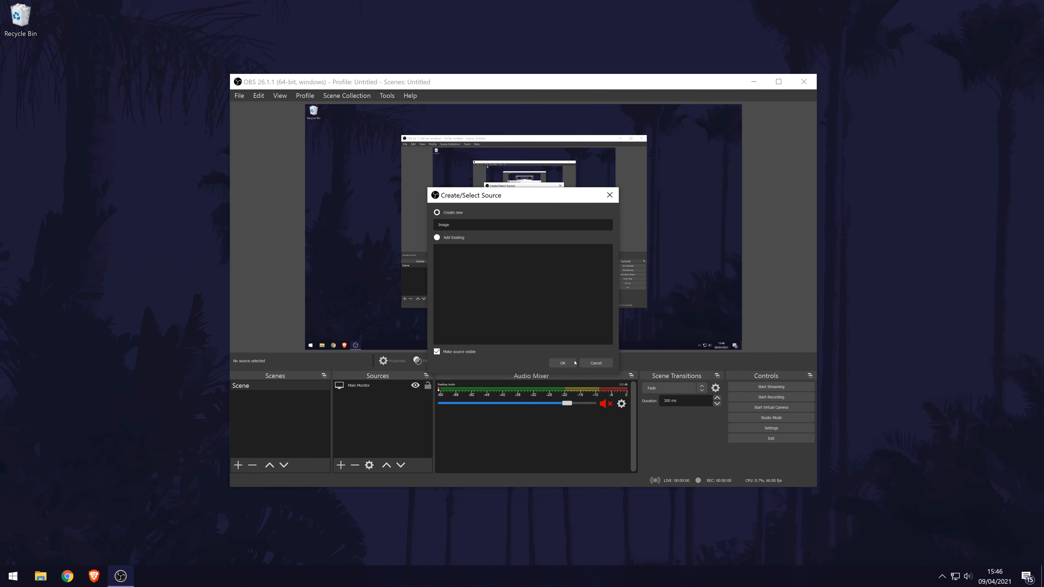
left_click(561, 363)
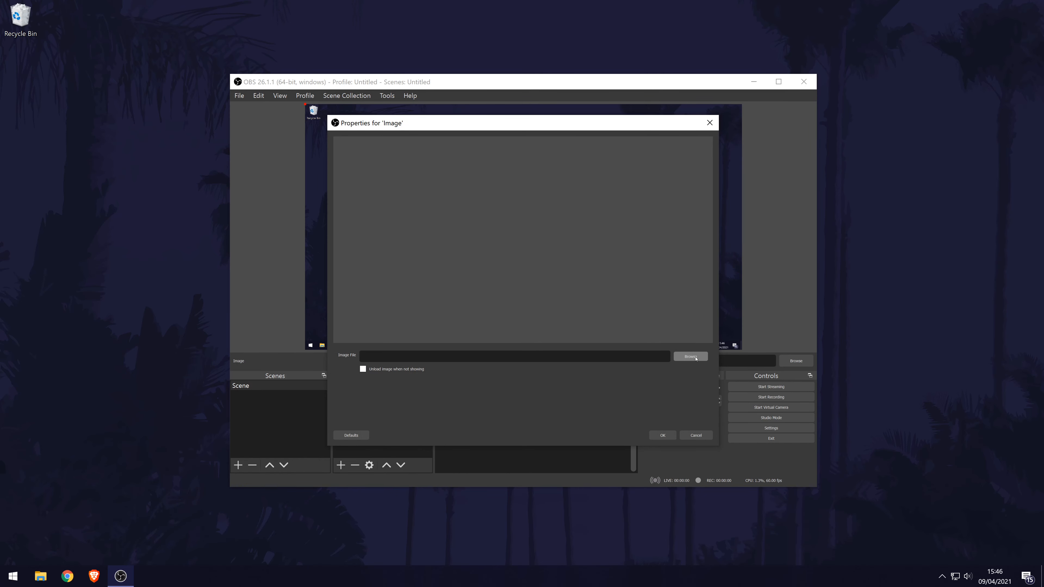
- Set the Image source's file to the OBS Overlay Test PNG from the Image Overlay folder
left_click(691, 356)
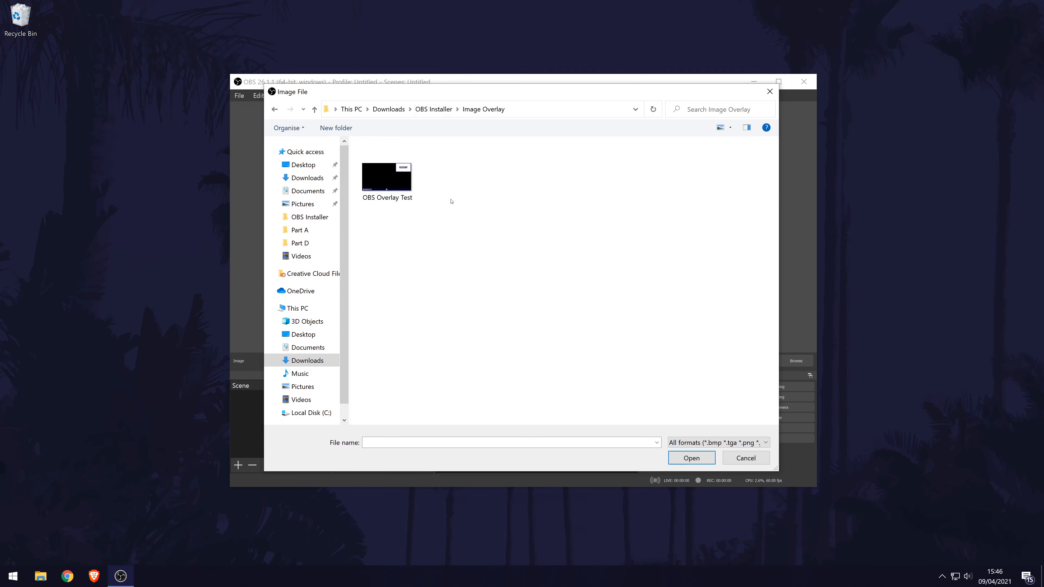
left_click(386, 175)
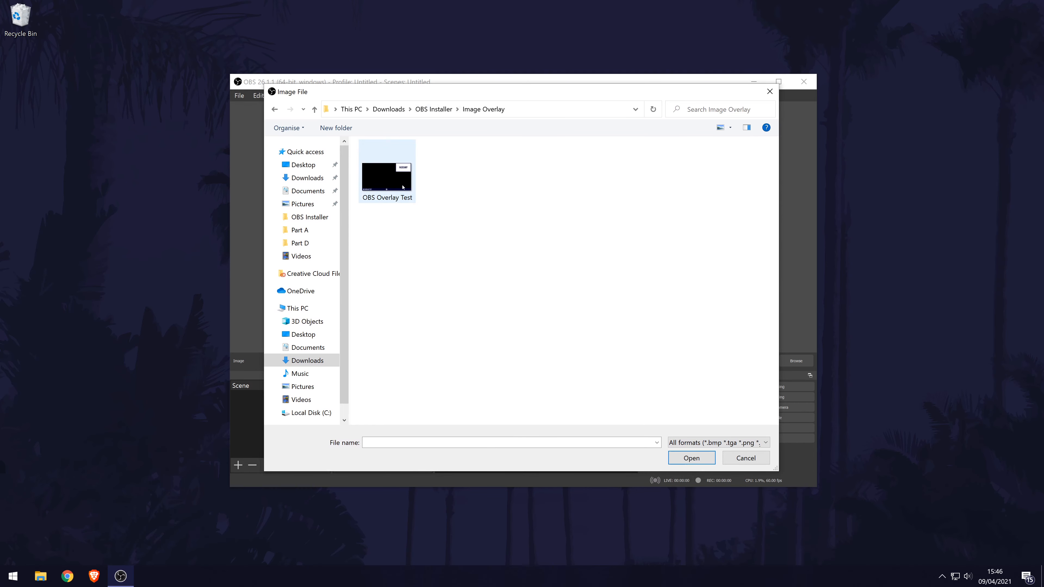
left_click(386, 166)
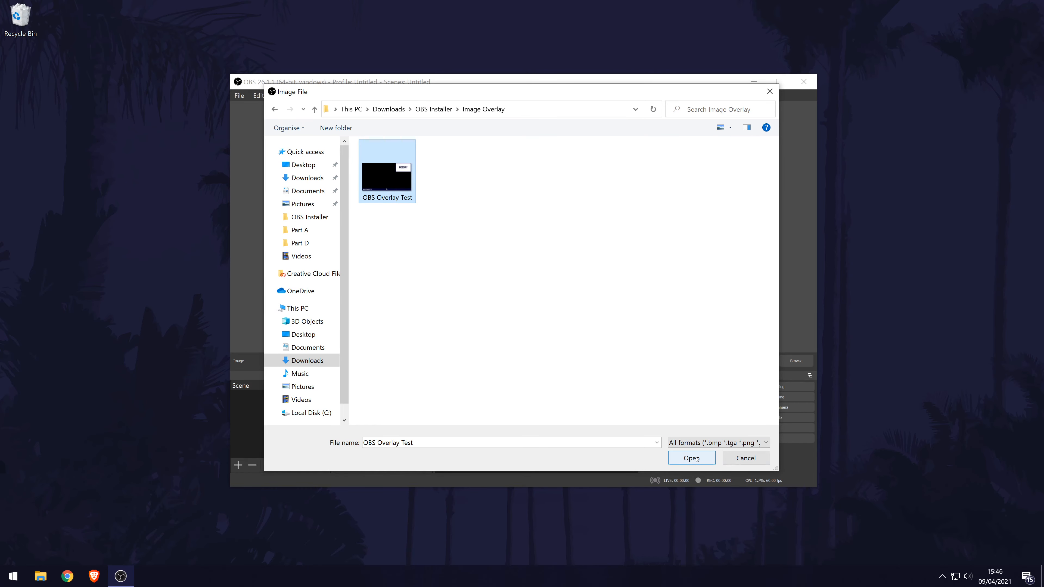
left_click(691, 458)
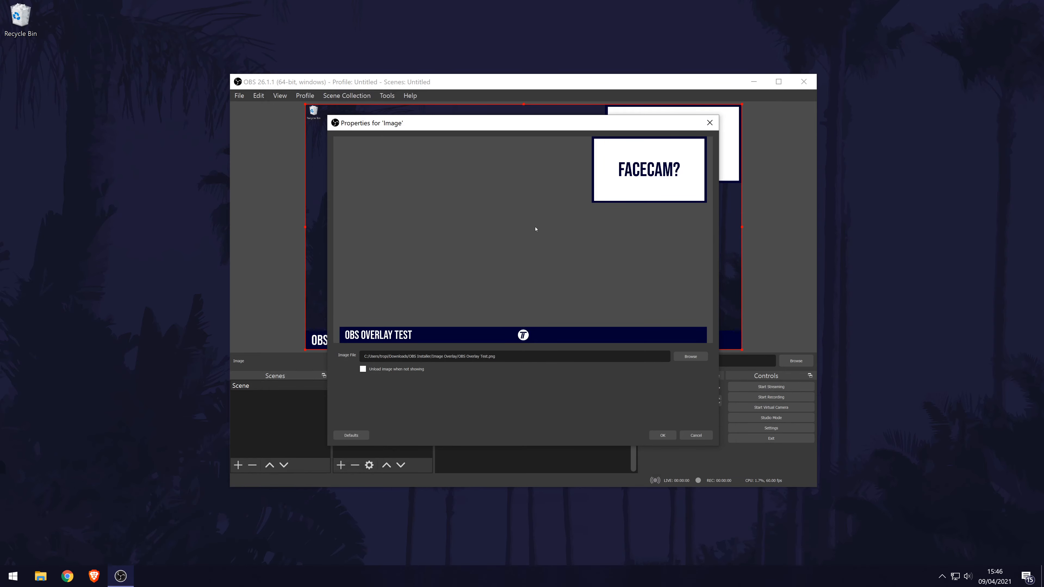
left_click(661, 435)
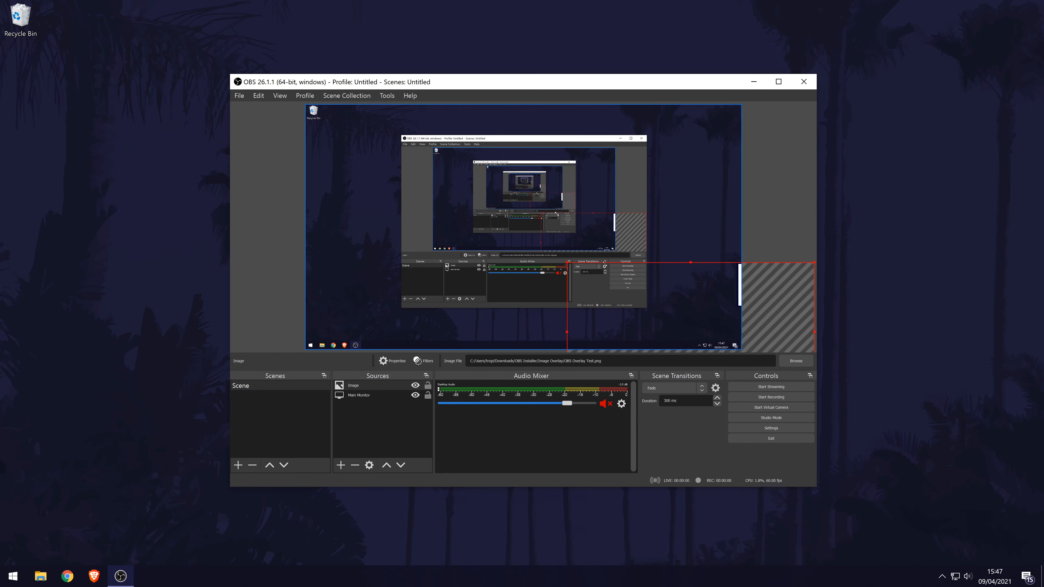
- Reorder sources so Logo sits above the overlay image and Main Monitor capture below it
left_click(340, 465)
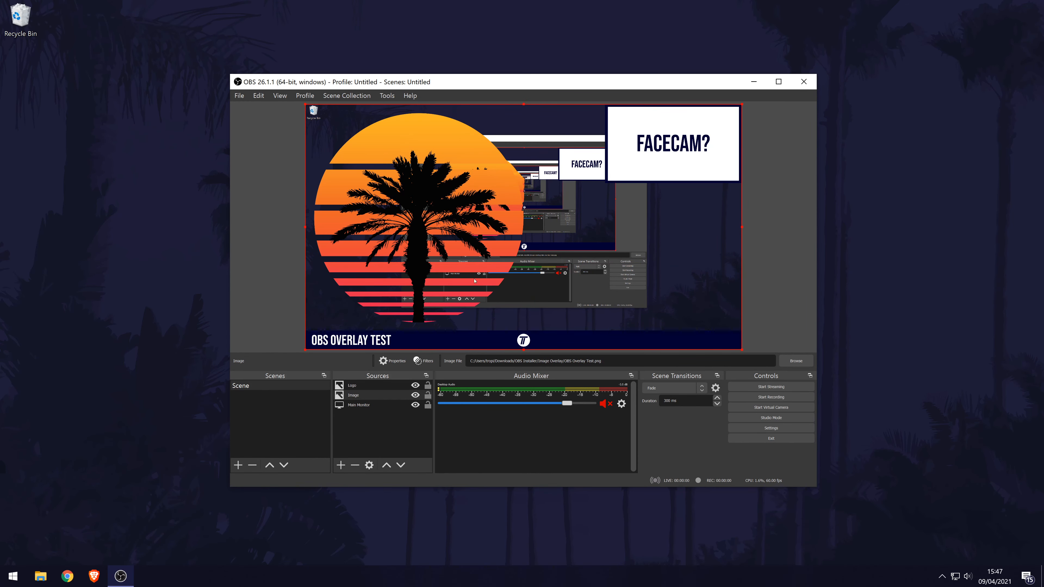
left_click(351, 385)
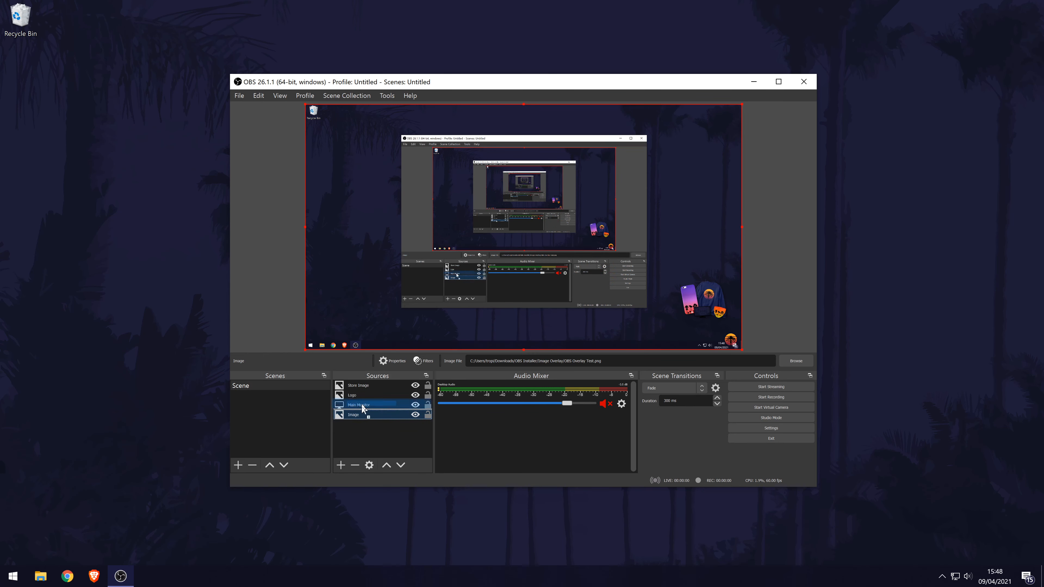
left_click(386, 465)
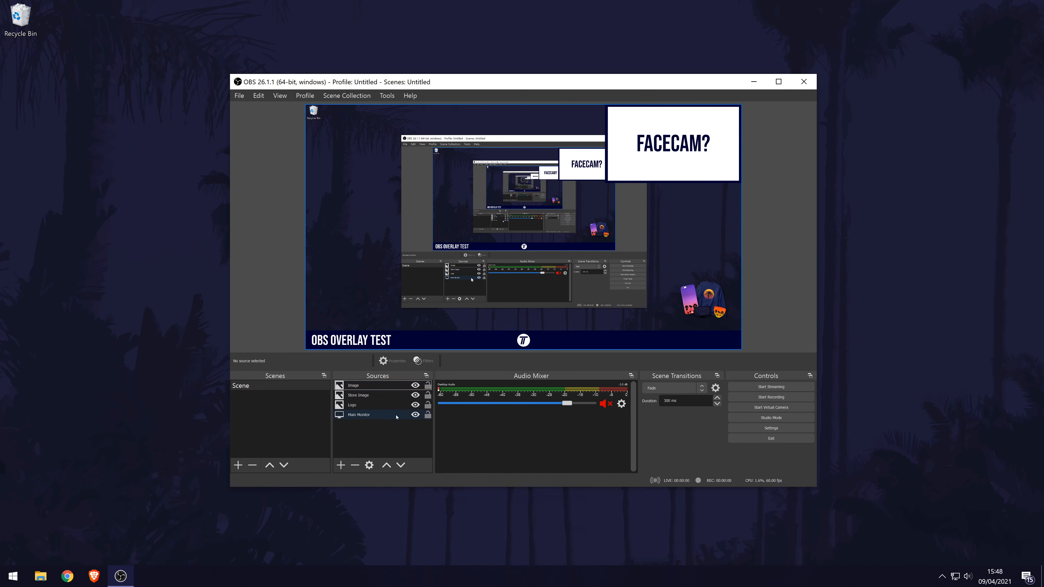
left_click(352, 395)
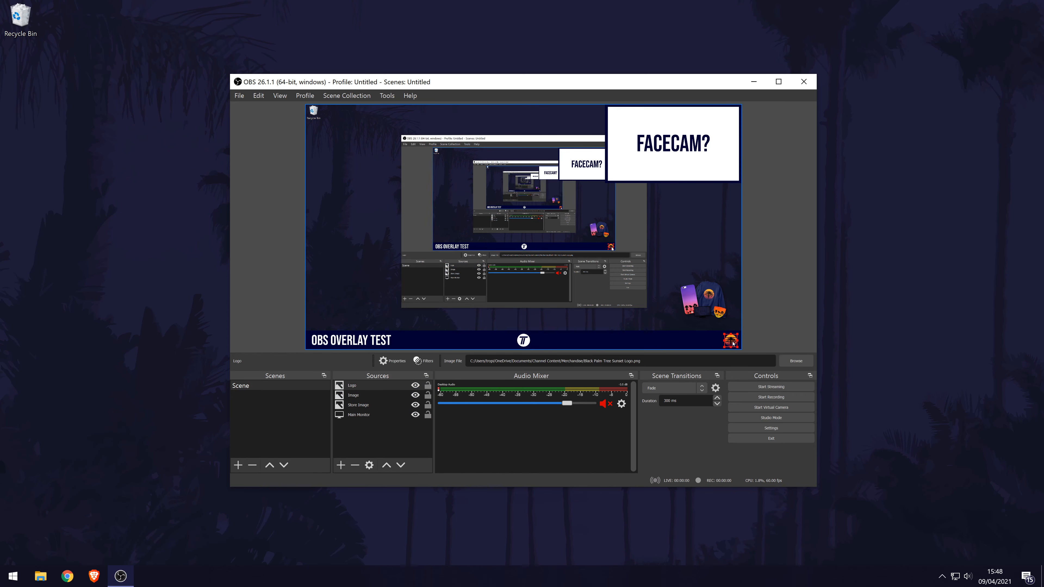
left_click(280, 439)
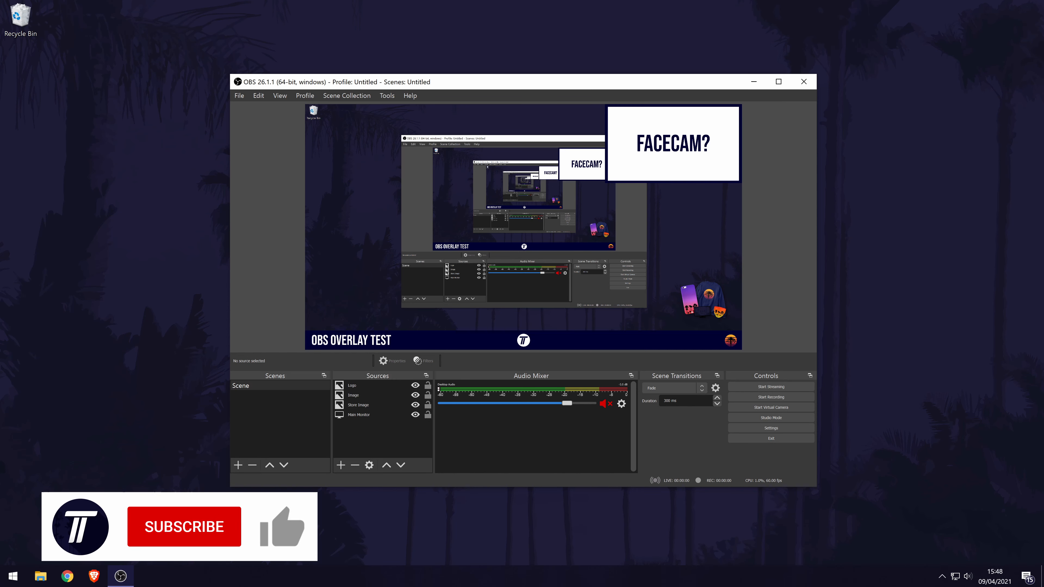
left_click(184, 526)
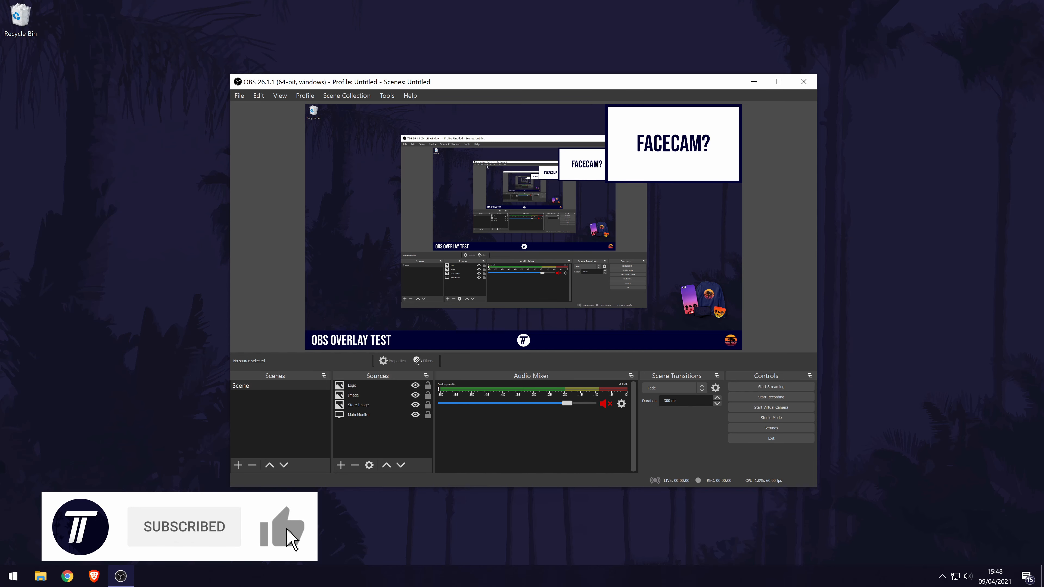
left_click(282, 525)
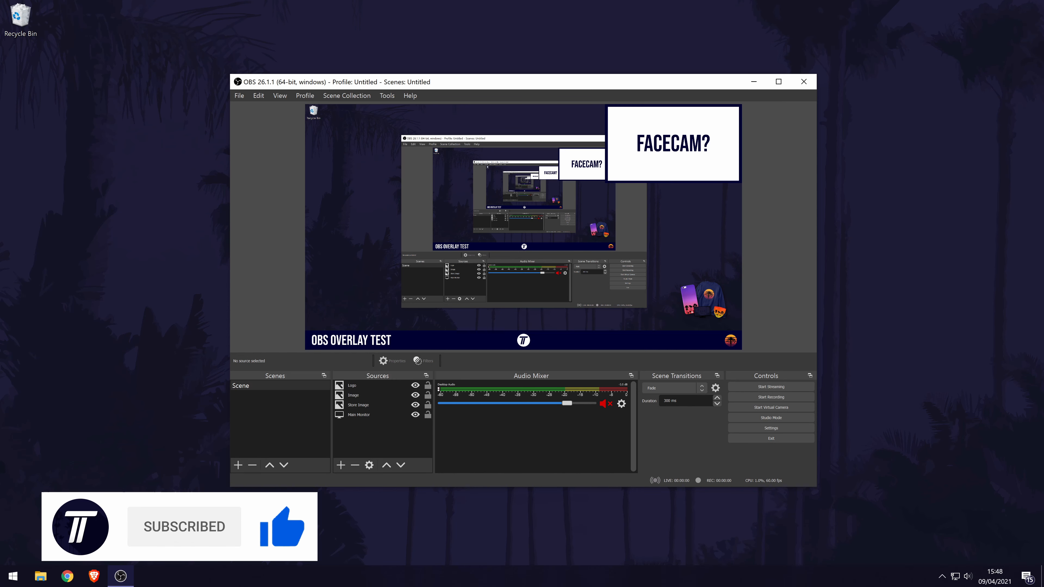